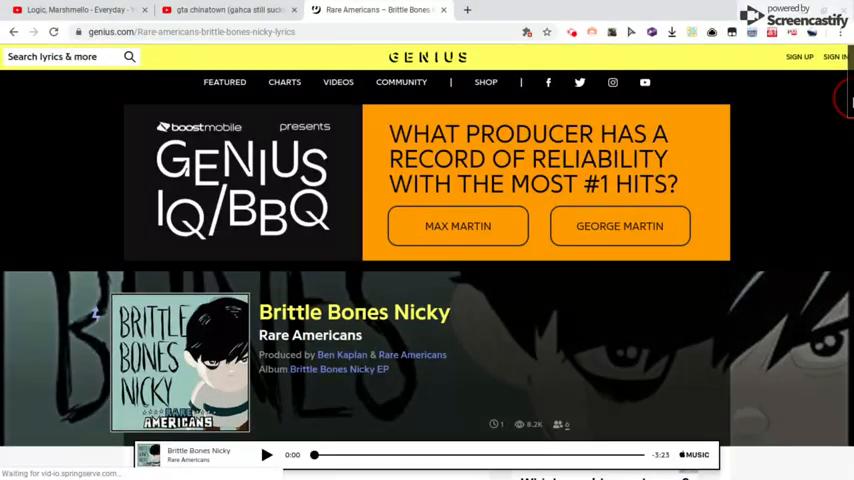
Scroll the Brittle Bones Nicky page down to the [Intro] lyrics below the header
{"action": "scroll", "scroll_direction": "down", "scroll_amount": 3}
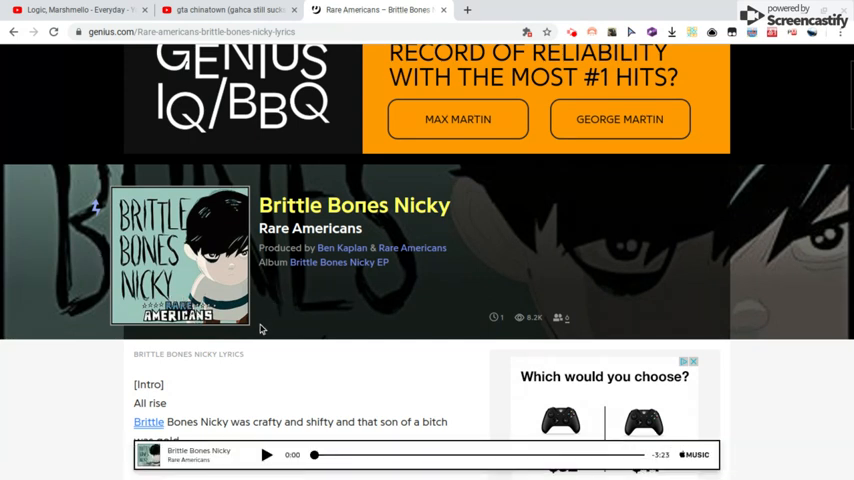
{"action": "mouse_move", "coordinate": [574, 202]}
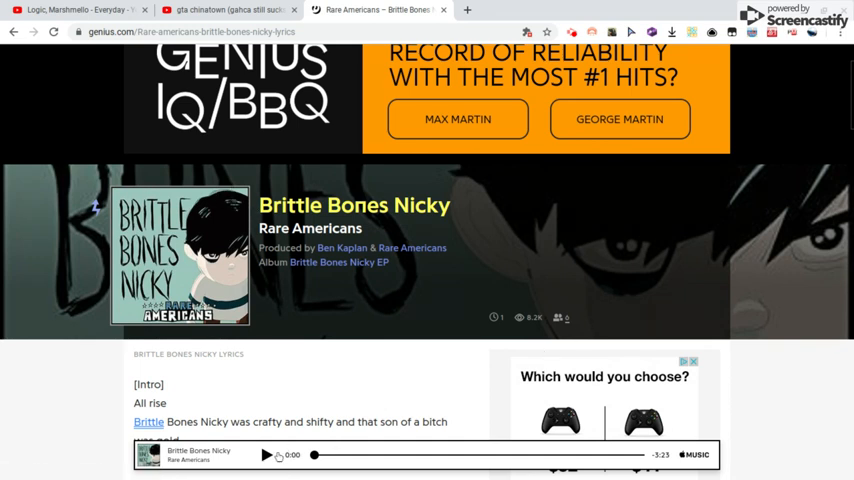
Start the bottom preview player, then pause it at about 0:14
{"action": "left_click", "coordinate": [267, 455]}
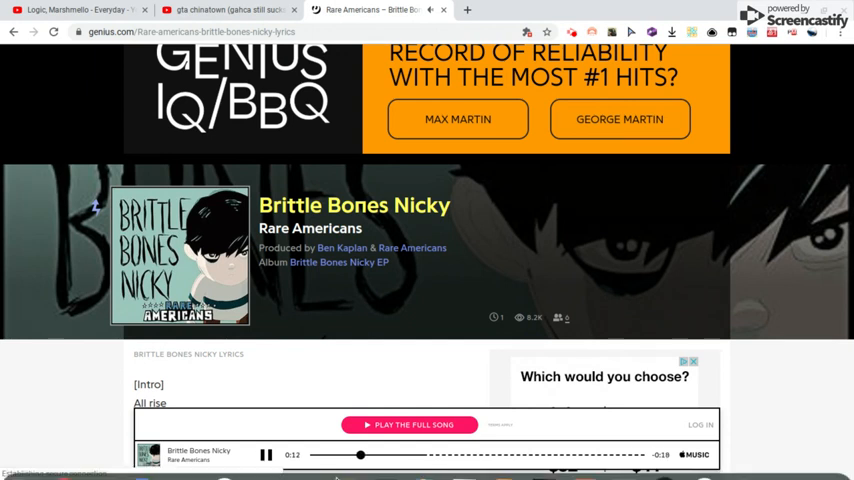
{"action": "left_click", "coordinate": [266, 455]}
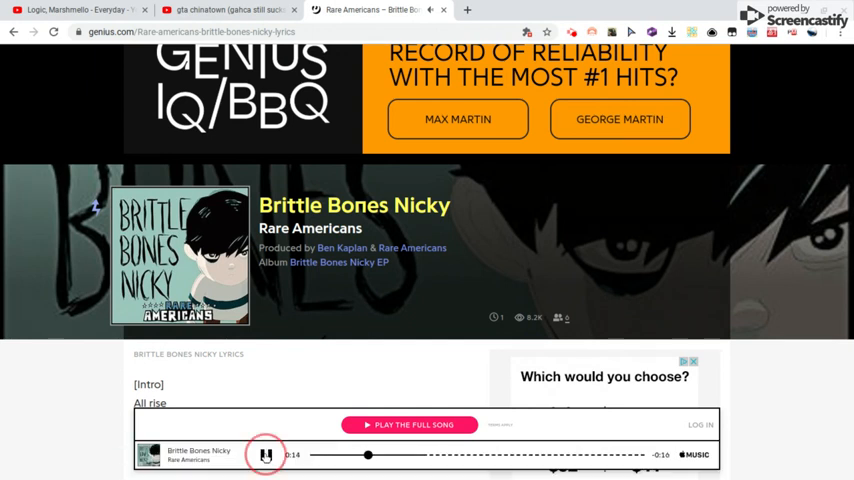
{"action": "left_click", "coordinate": [266, 454]}
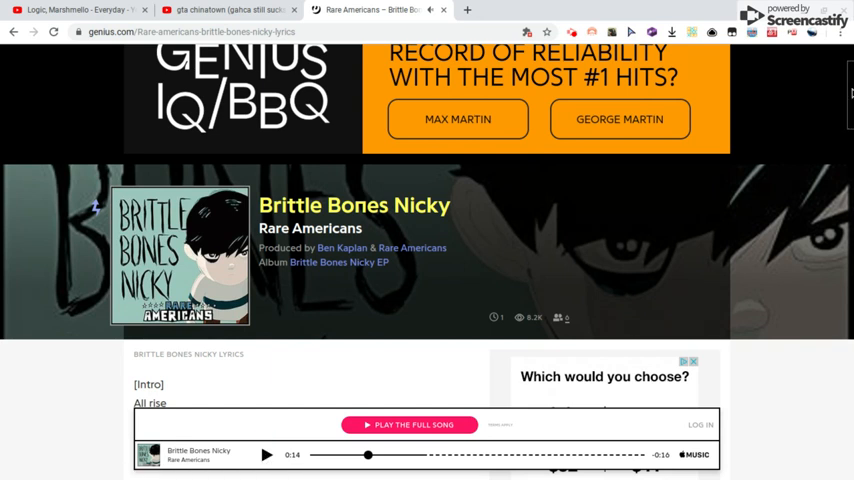
Scroll past the Intro, Verse 1 and Chorus until [Verse 2] and the credits show
{"action": "scroll", "scroll_direction": "down", "scroll_amount": 3}
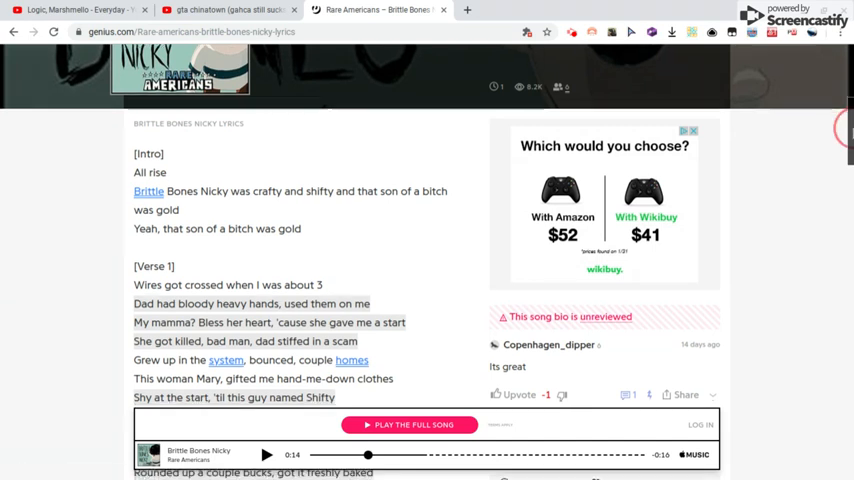
{"action": "scroll", "scroll_direction": "down", "scroll_amount": 3}
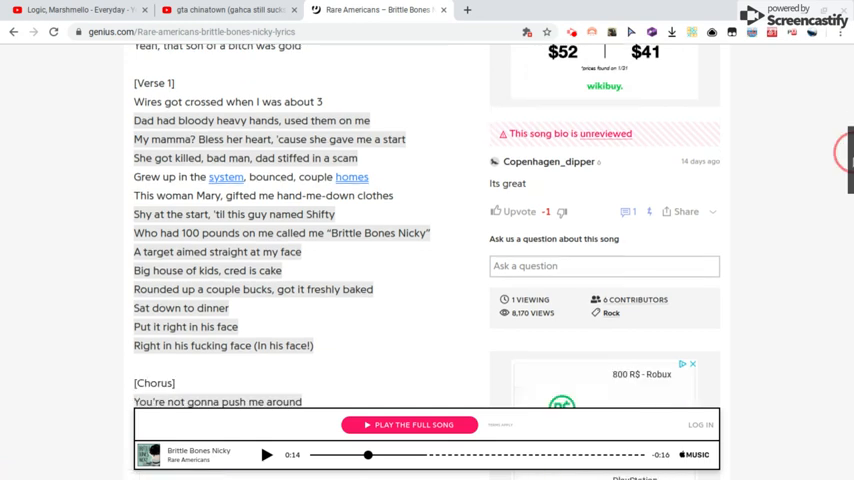
{"action": "scroll", "scroll_direction": "down", "scroll_amount": 3}
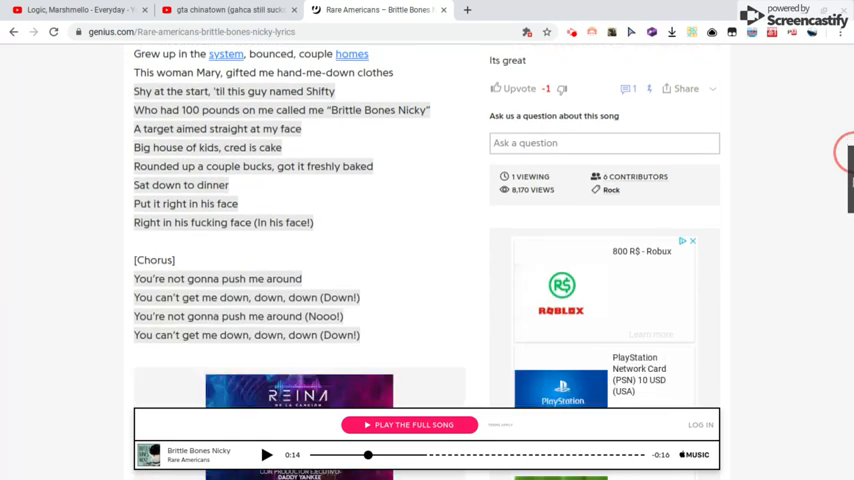
{"action": "scroll", "scroll_direction": "down", "scroll_amount": 3}
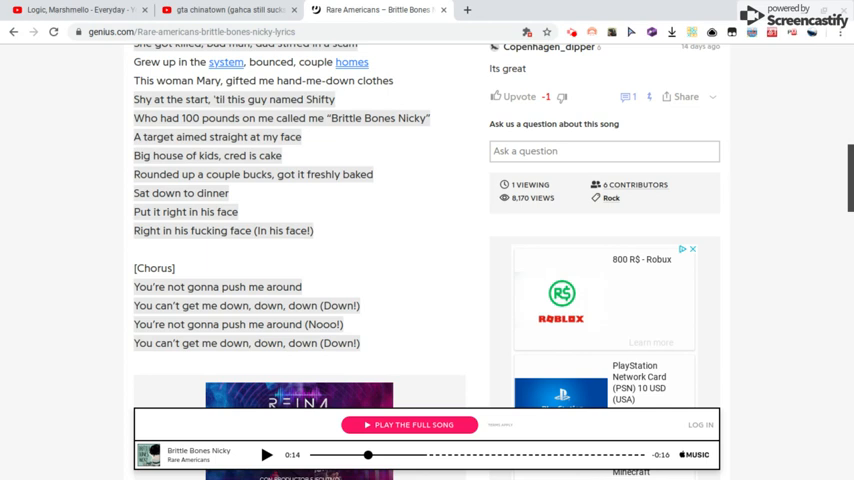
{"action": "scroll", "scroll_direction": "down", "scroll_amount": 3}
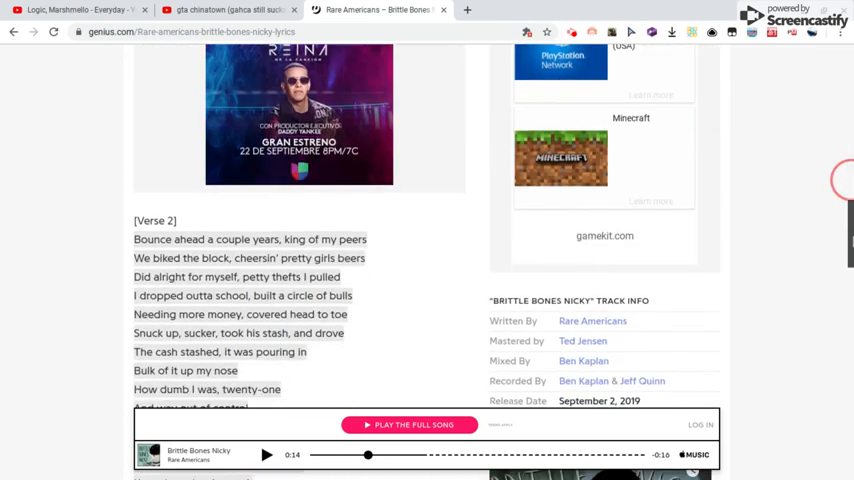
Scroll through Verse 2 and the second Chorus until [Verse 3] is in view
{"action": "scroll", "scroll_direction": "down", "scroll_amount": 3}
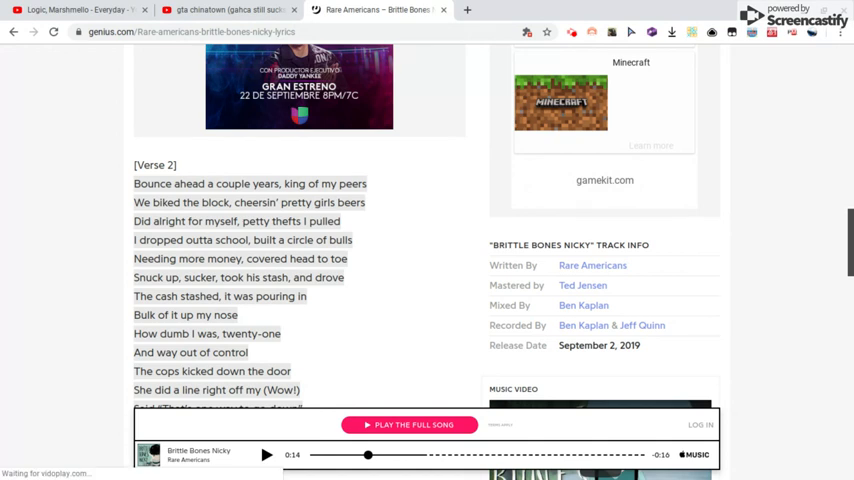
{"action": "scroll", "scroll_direction": "down", "scroll_amount": 3}
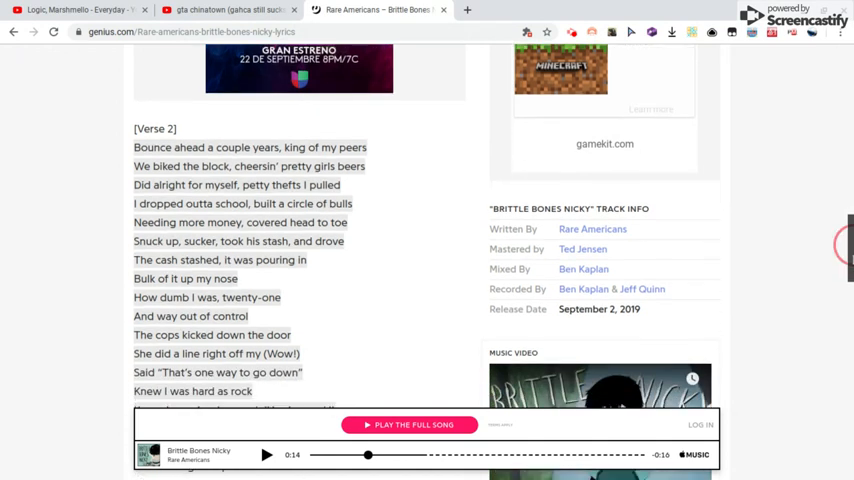
{"action": "scroll", "scroll_direction": "down", "scroll_amount": 3}
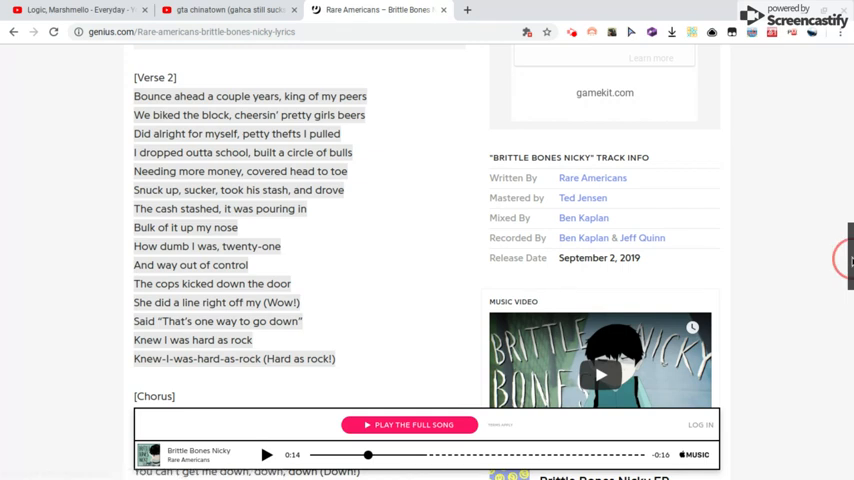
{"action": "scroll", "scroll_direction": "down", "scroll_amount": 3}
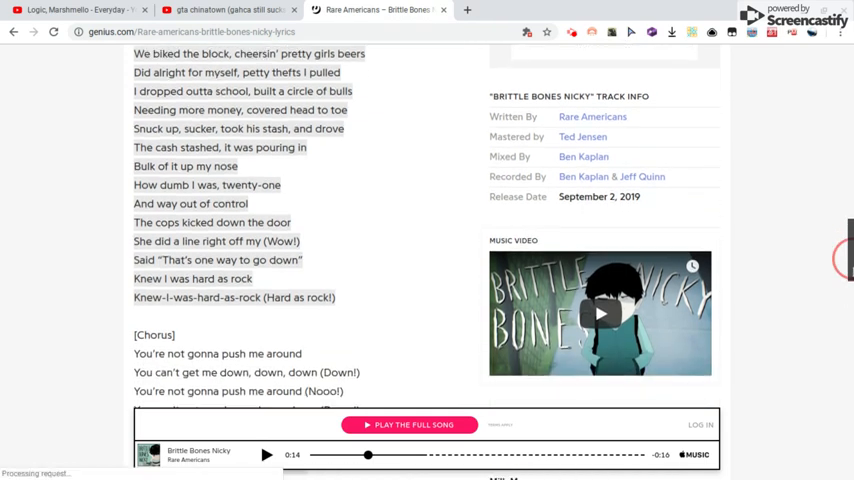
{"action": "scroll", "scroll_direction": "down", "scroll_amount": 3}
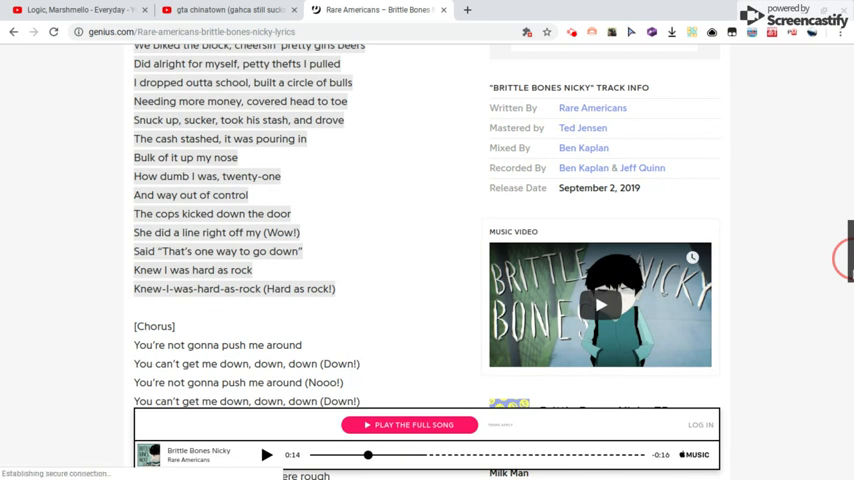
{"action": "scroll", "scroll_direction": "down", "scroll_amount": 3}
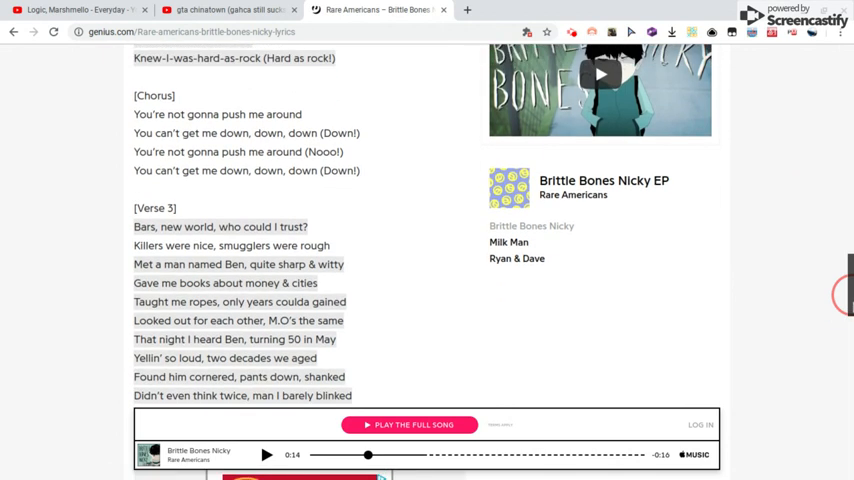
Scroll past Verse 3 and the ad block to the [Breakdown] and next Chorus
{"action": "scroll", "scroll_direction": "down", "scroll_amount": 3}
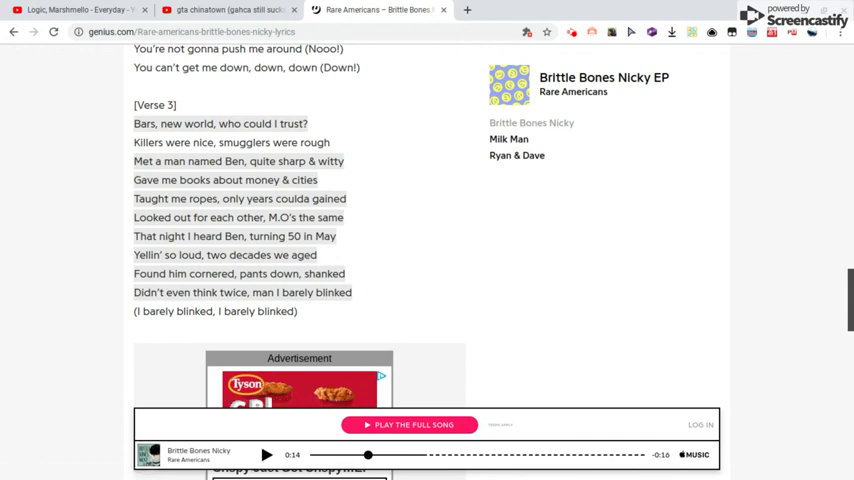
{"action": "scroll", "scroll_direction": "down", "scroll_amount": 3}
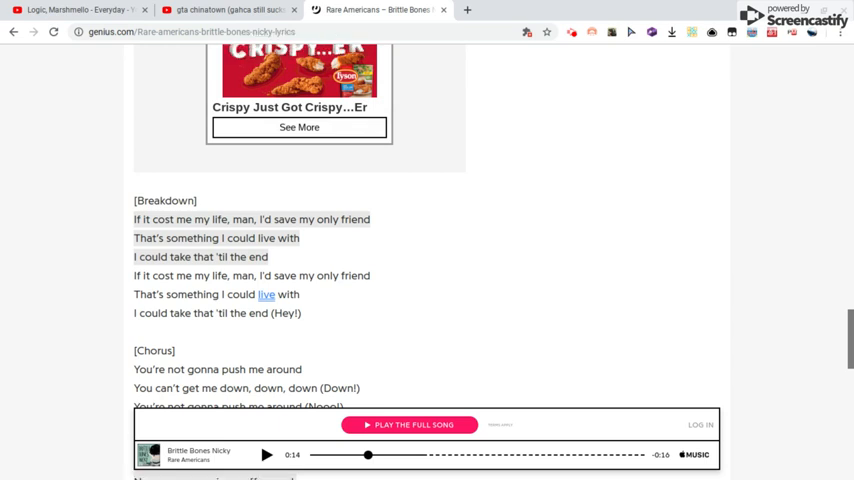
Scroll through the final Chorus and Outro to "But I'd give myself a pass."
{"action": "scroll", "scroll_direction": "down", "scroll_amount": 3}
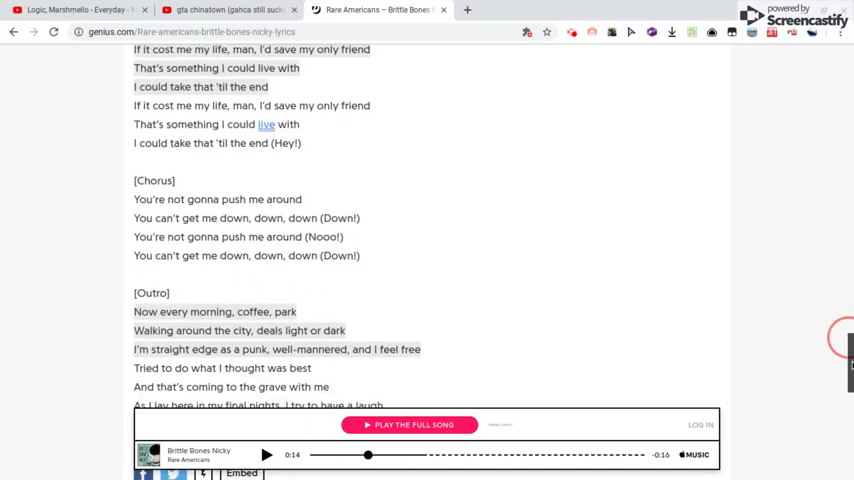
{"action": "scroll", "scroll_direction": "down", "scroll_amount": 3}
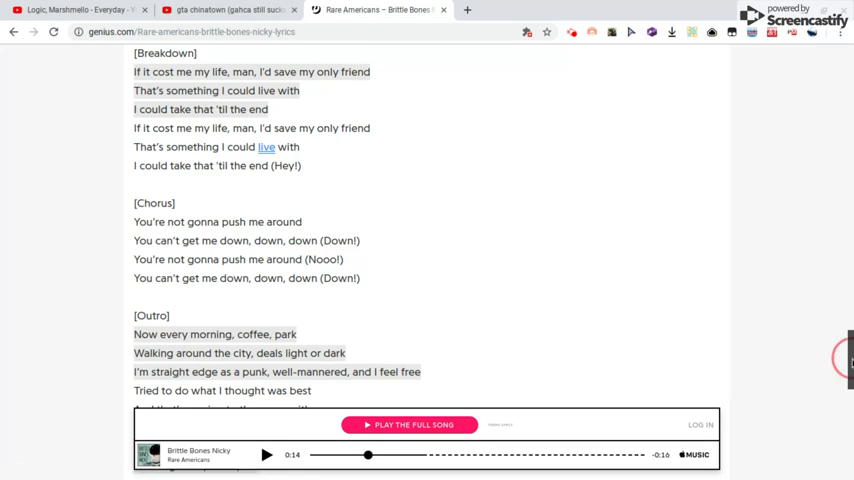
{"action": "scroll", "scroll_direction": "down", "scroll_amount": 3}
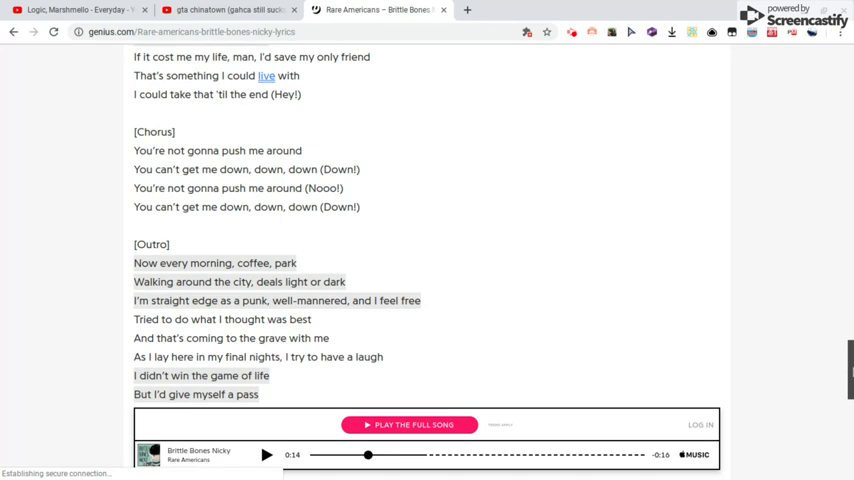
{"action": "mouse_move", "coordinate": [722, 119]}
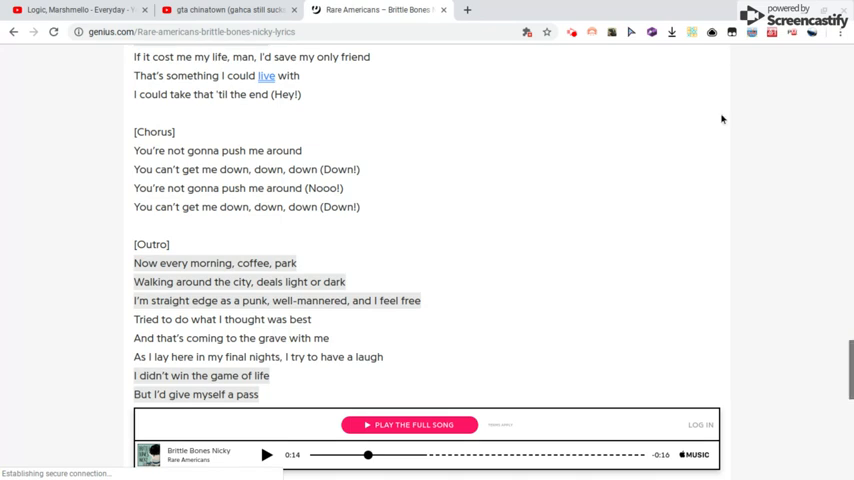
{"action": "mouse_move", "coordinate": [623, 99]}
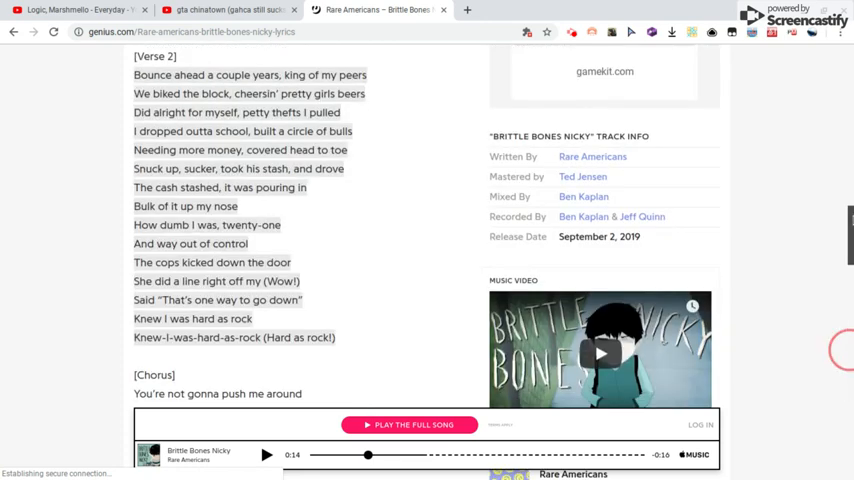
At Verse 2, resume the preview player and let it reach 0:28
{"action": "scroll", "scroll_direction": "down", "scroll_amount": 3}
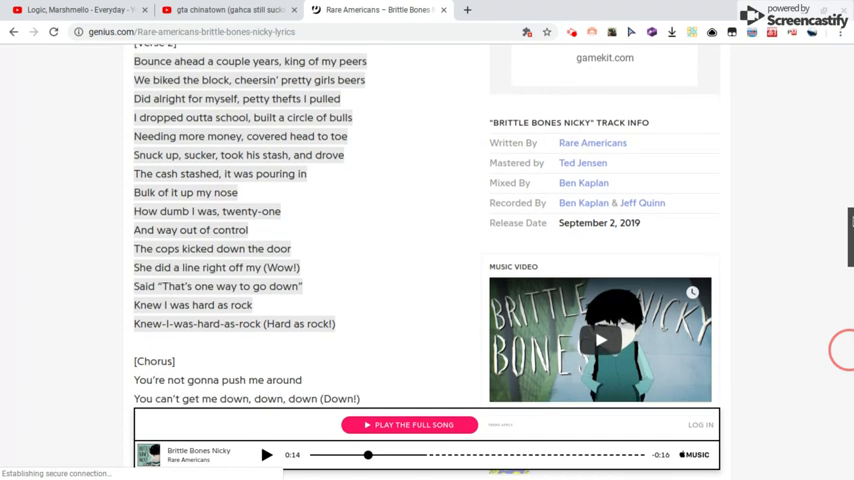
{"action": "scroll", "scroll_direction": "down", "scroll_amount": 3}
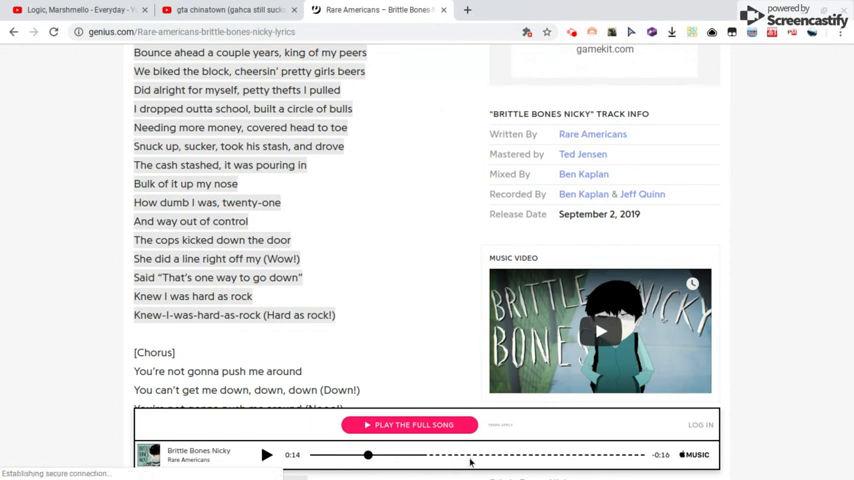
{"action": "left_click", "coordinate": [369, 455]}
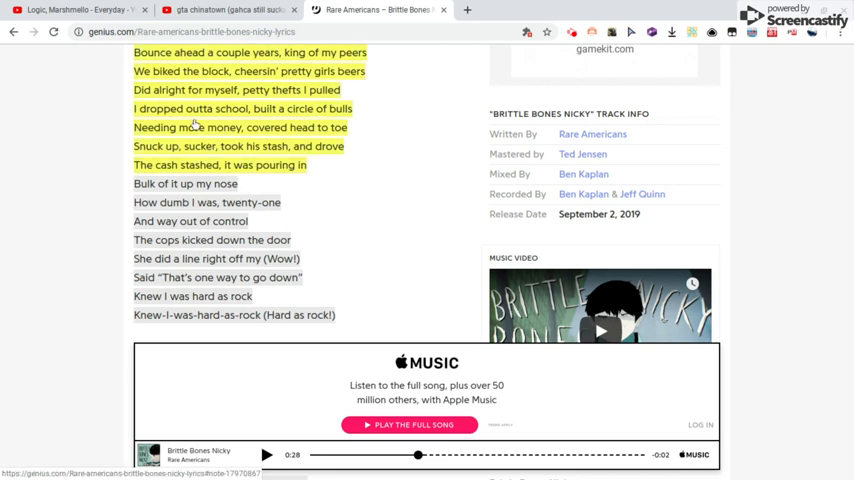
{"action": "mouse_move", "coordinate": [192, 131]}
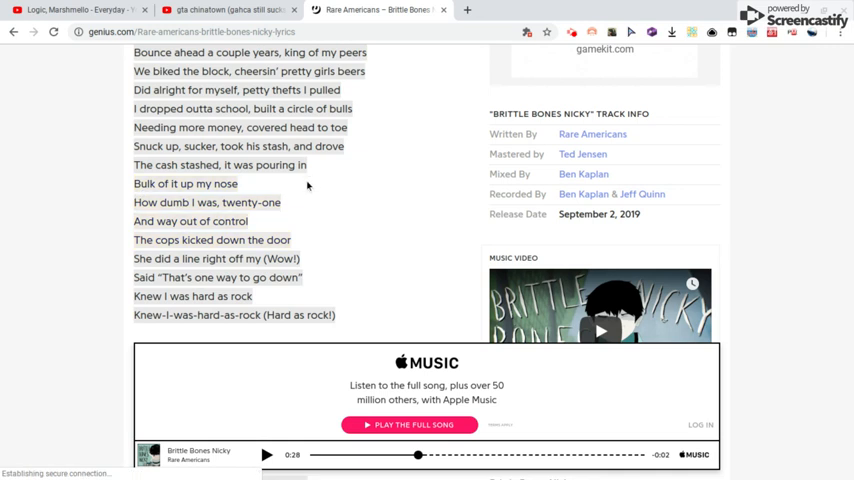
{"action": "mouse_move", "coordinate": [543, 273]}
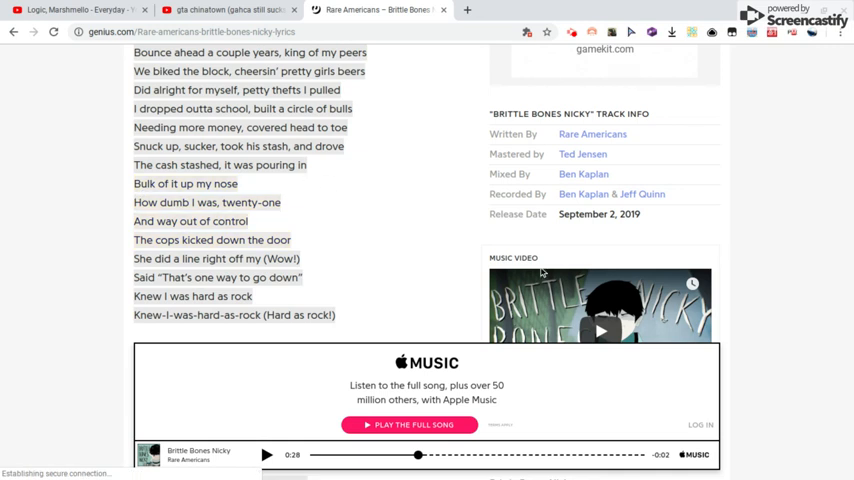
{"action": "mouse_move", "coordinate": [543, 272]}
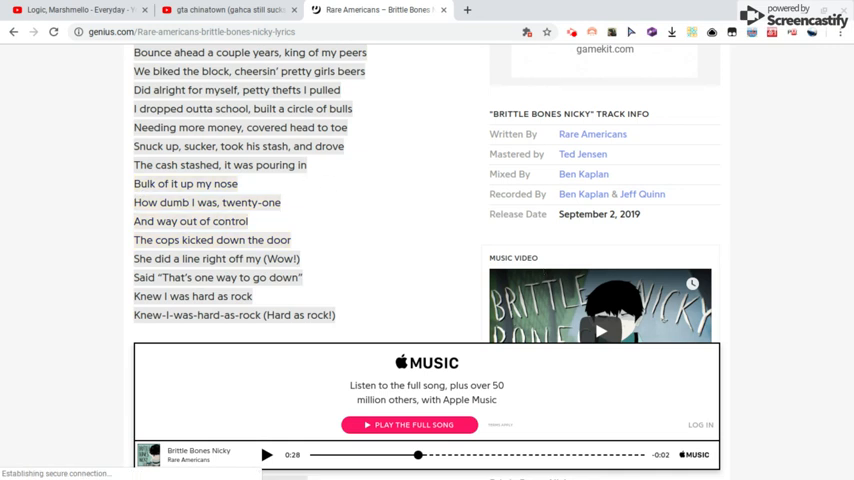